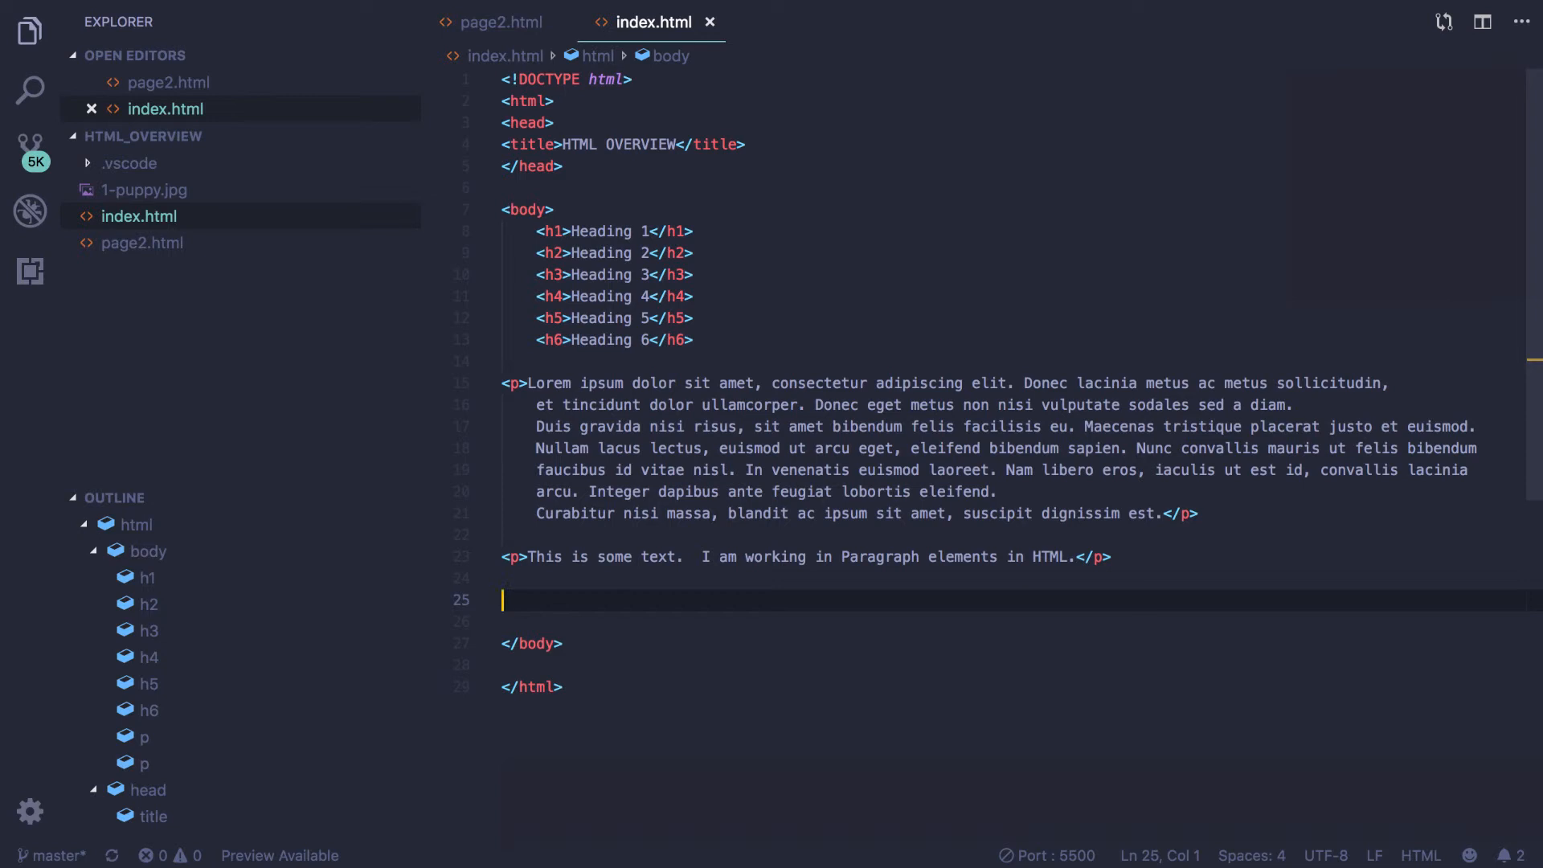
Step: Add an <img> tag on line 25 with an empty src="" attribute
{"action": "type", "text": "<img>"}
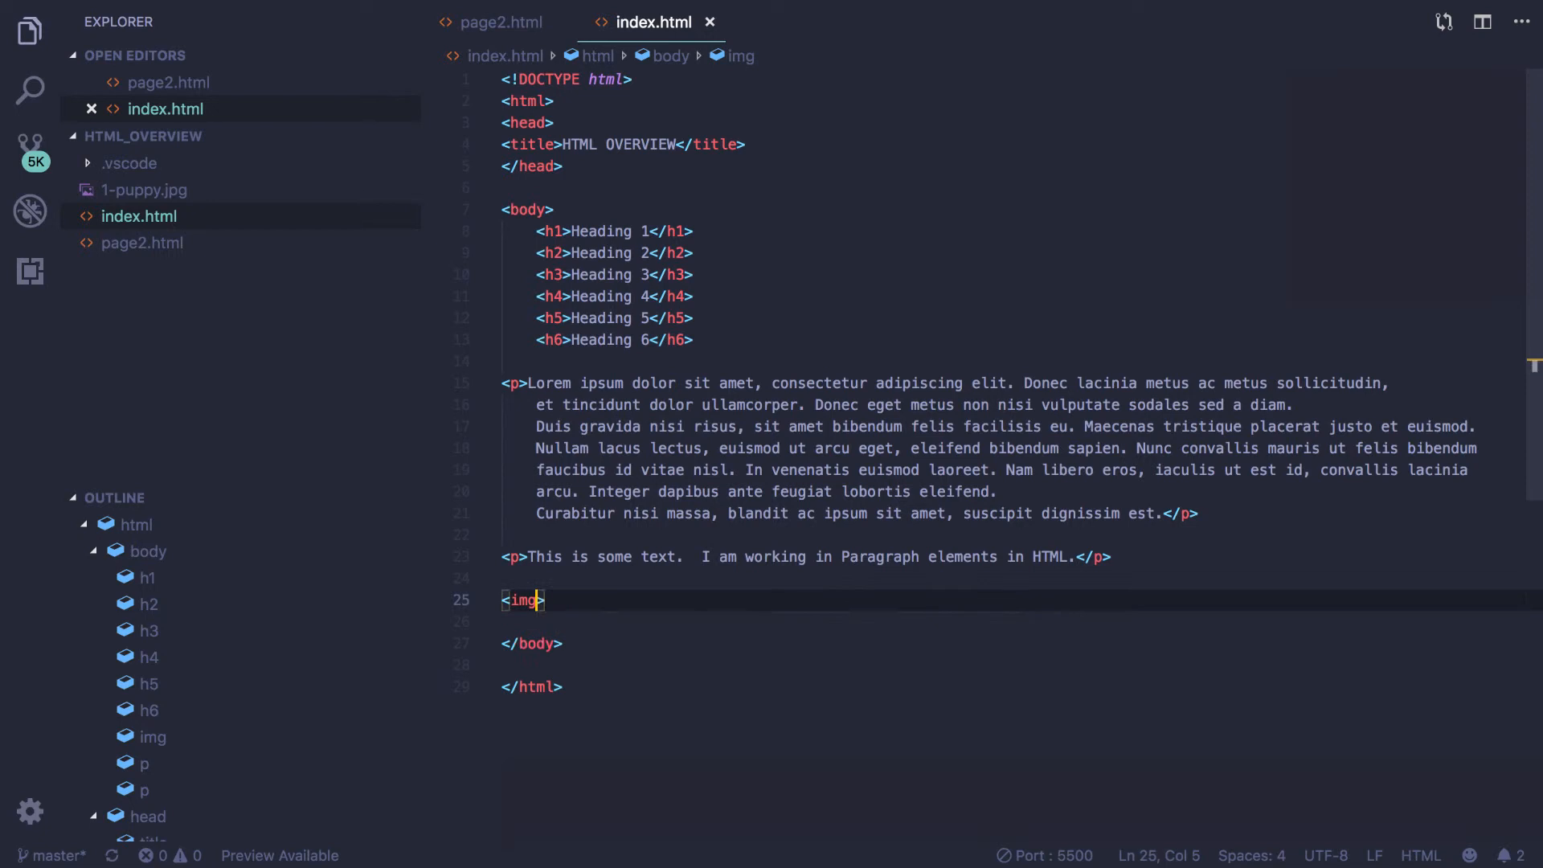
{"action": "type", "text": "src="}
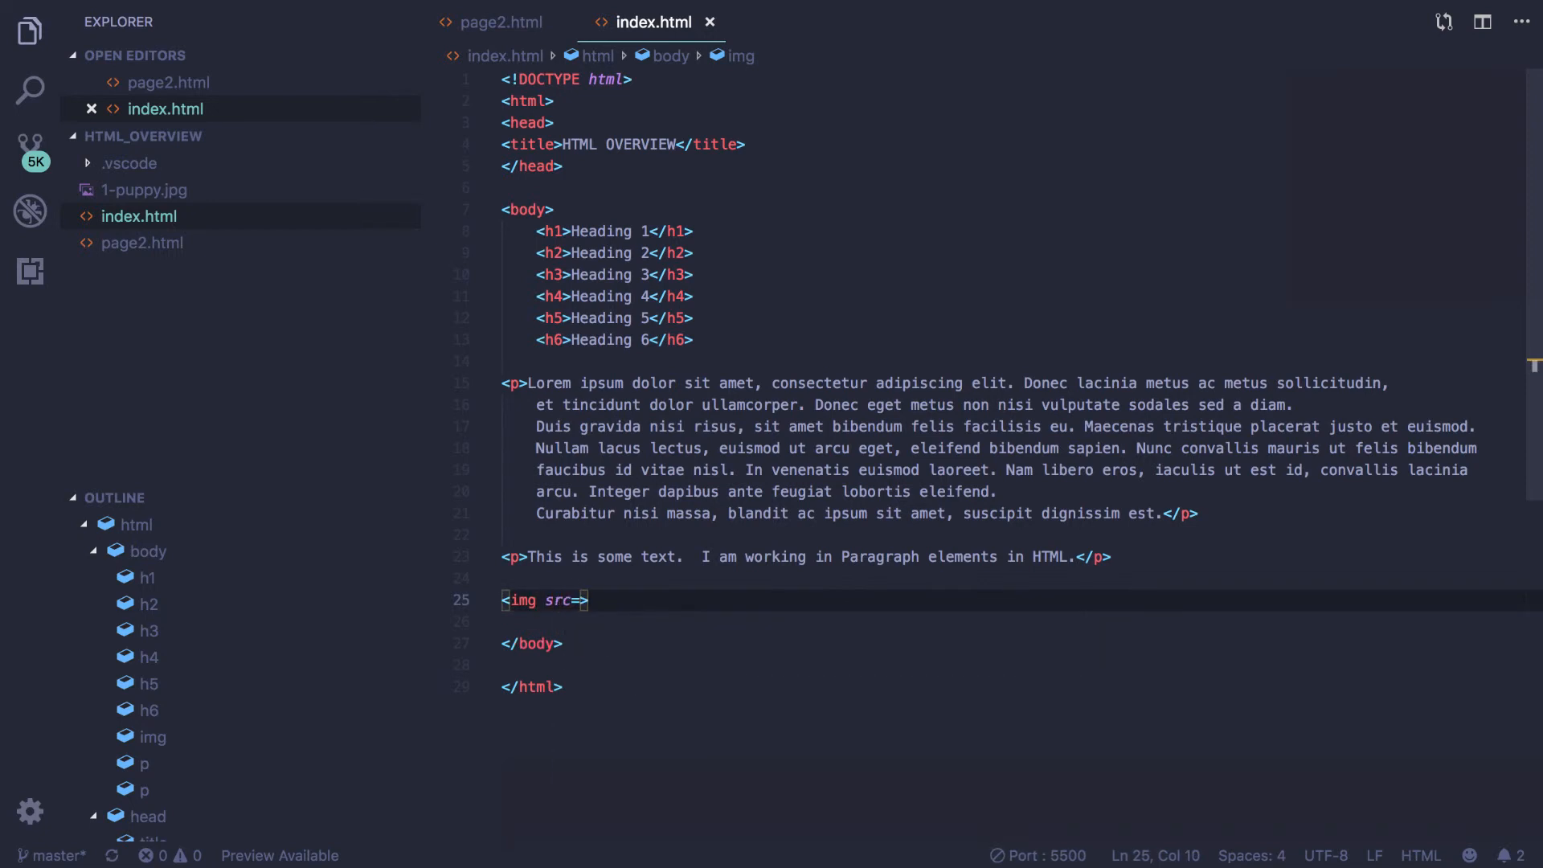
{"action": "type", "text": "\"\""}
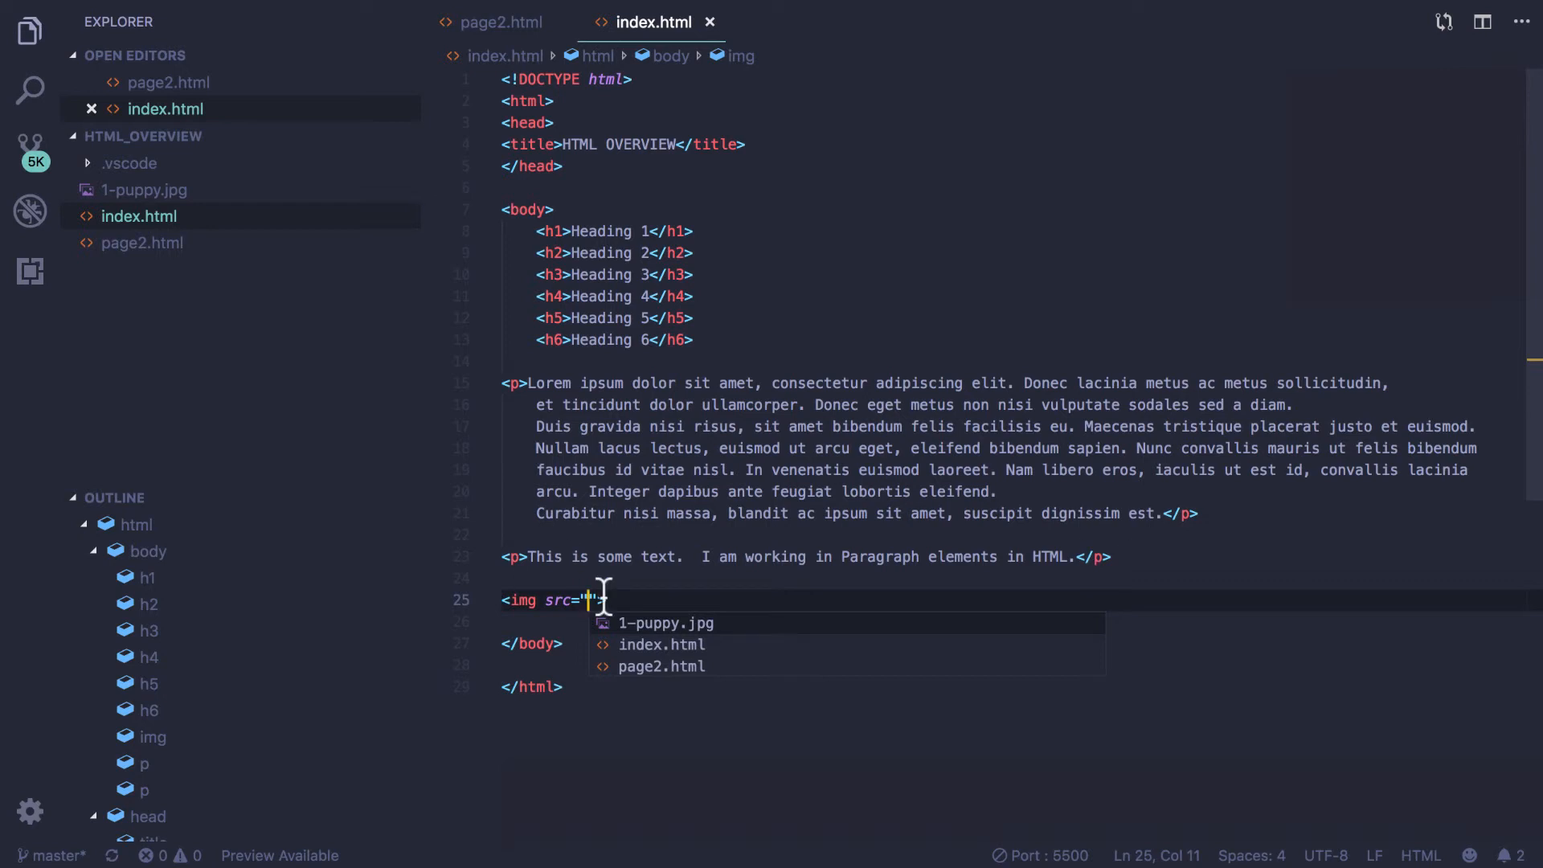
{"action": "mouse_move", "coordinate": [556, 556]}
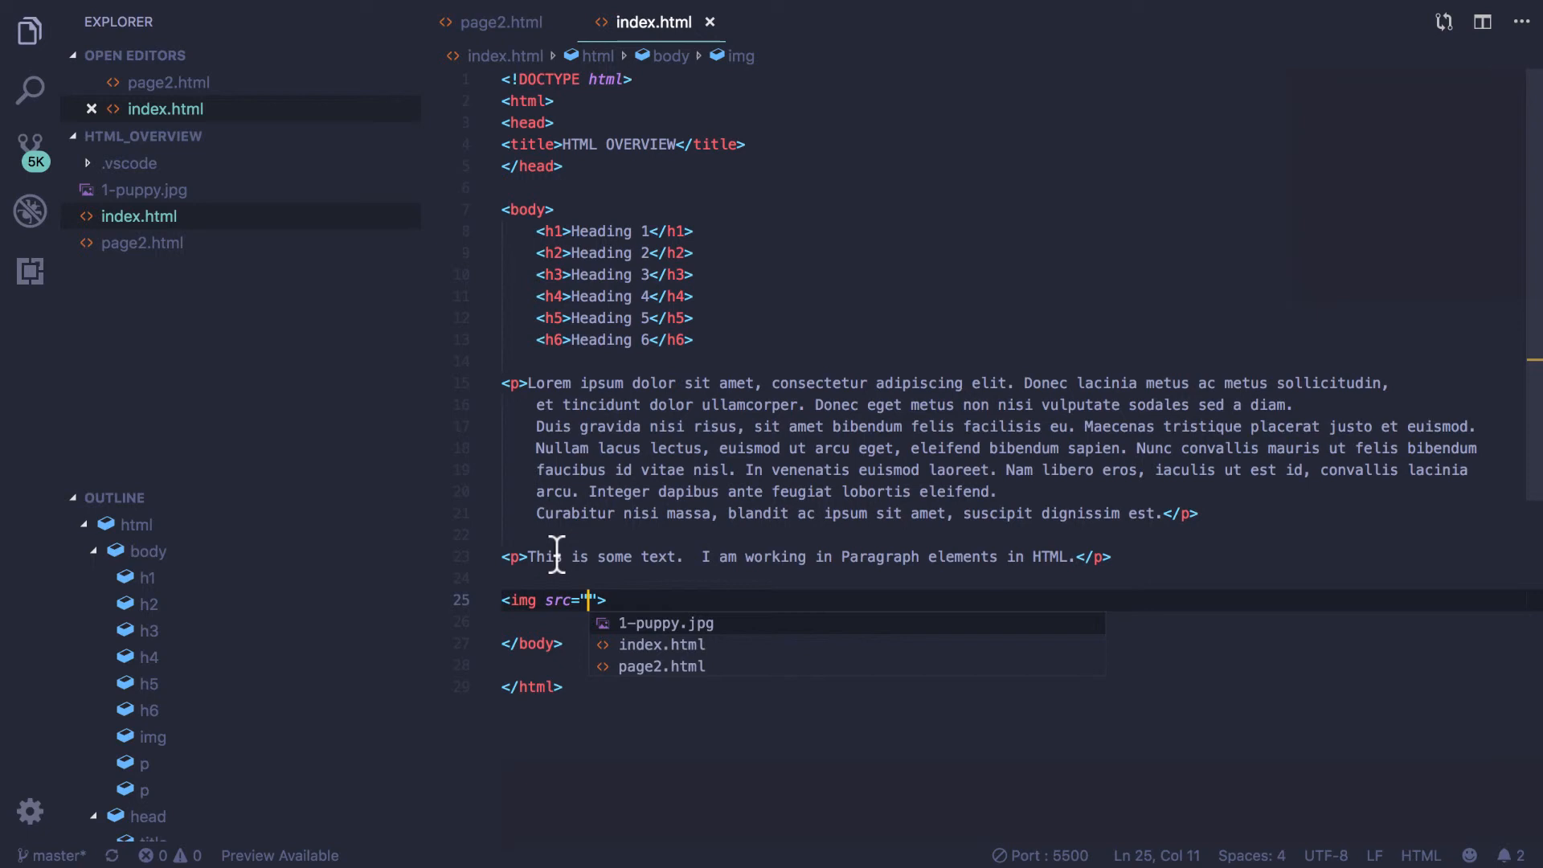
{"action": "mouse_move", "coordinate": [413, 570]}
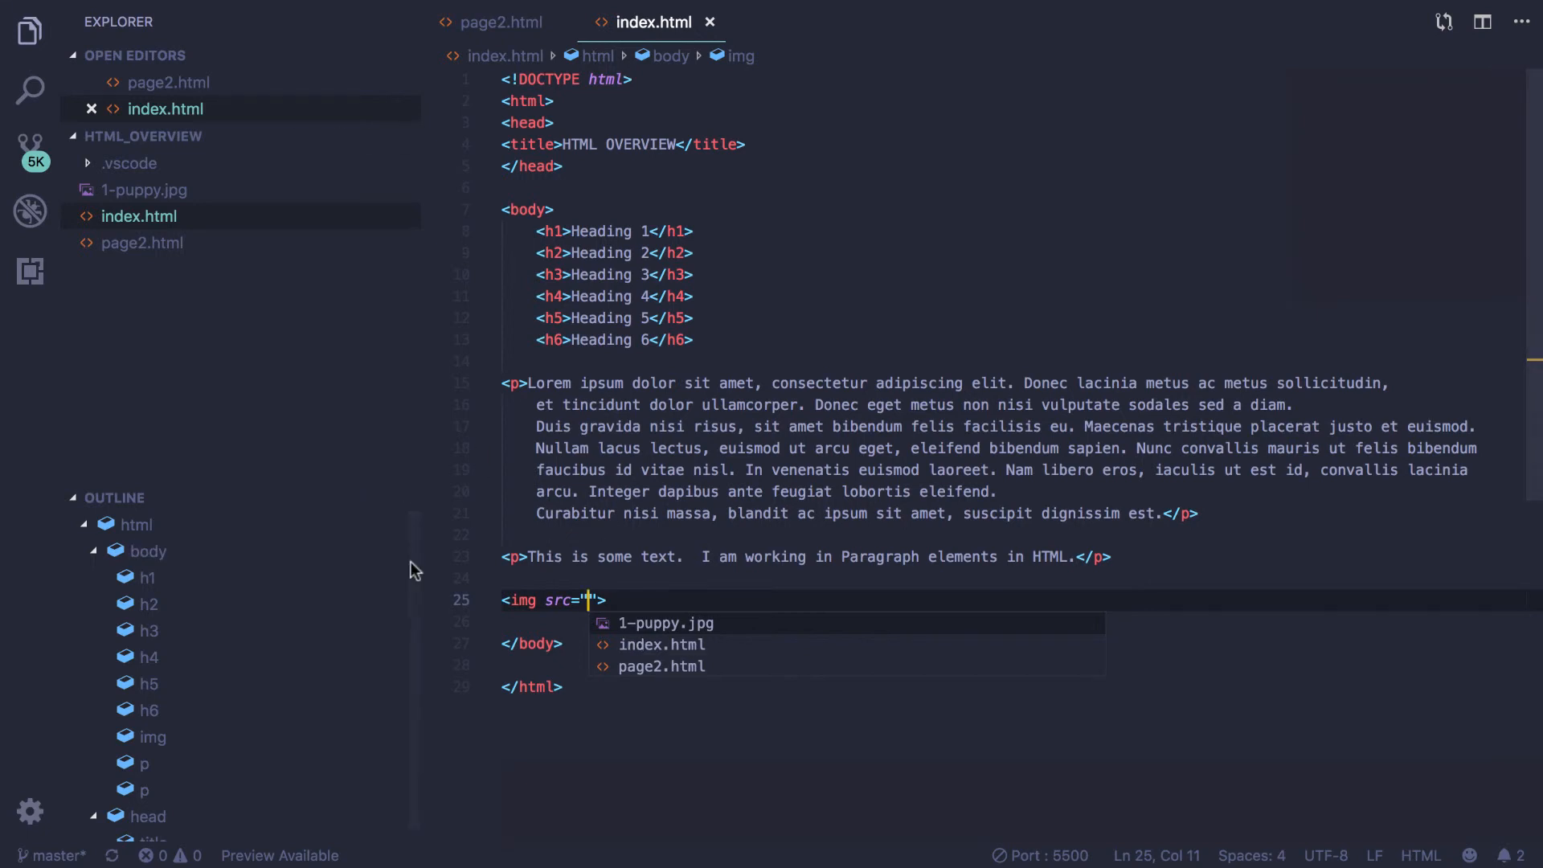
{"action": "mouse_move", "coordinate": [194, 356]}
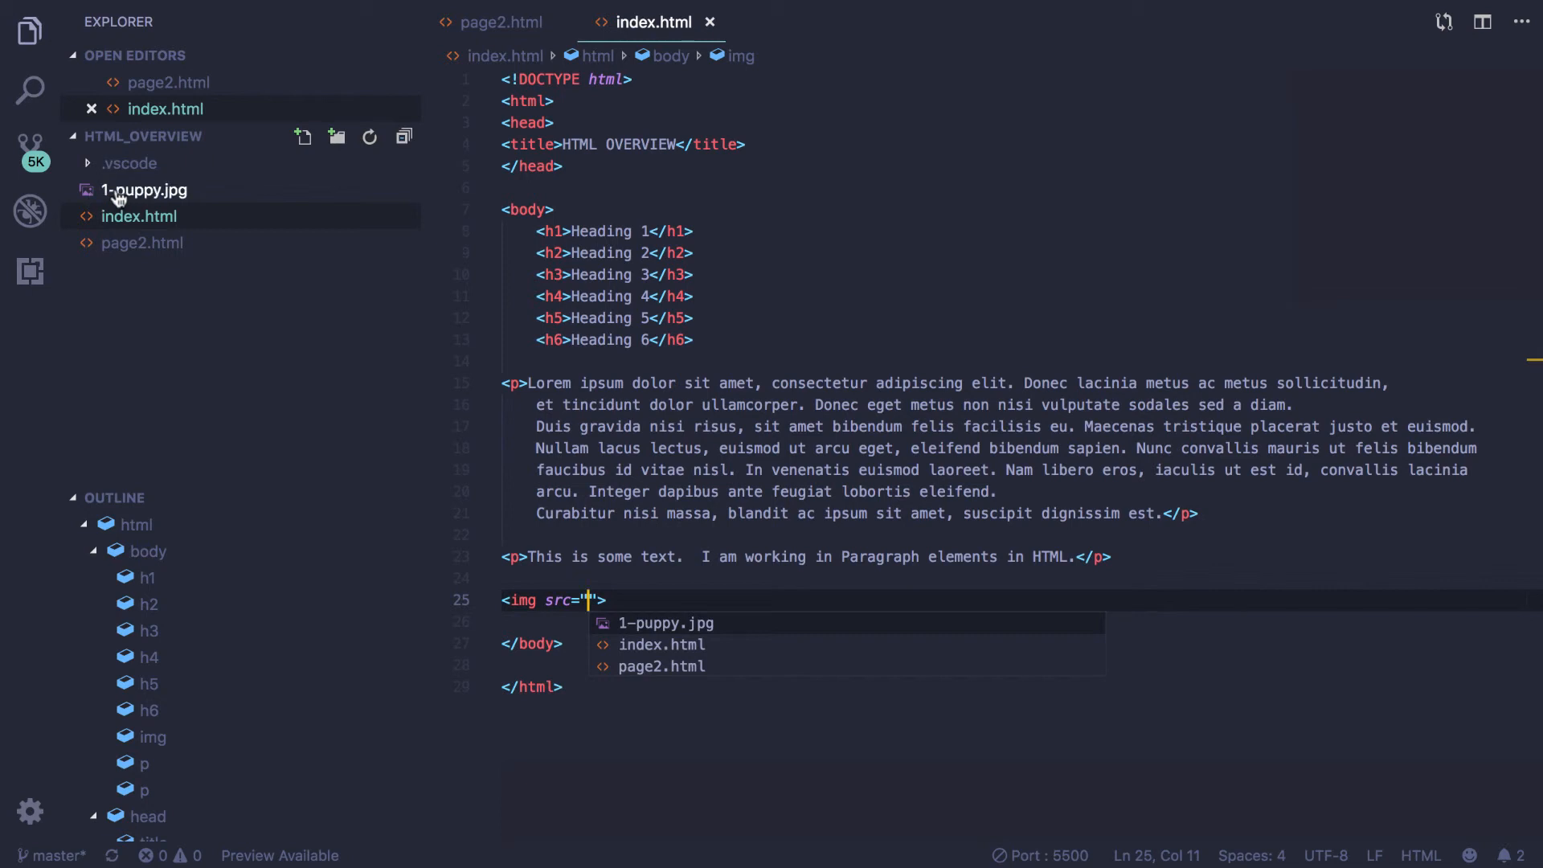
{"action": "mouse_move", "coordinate": [159, 216]}
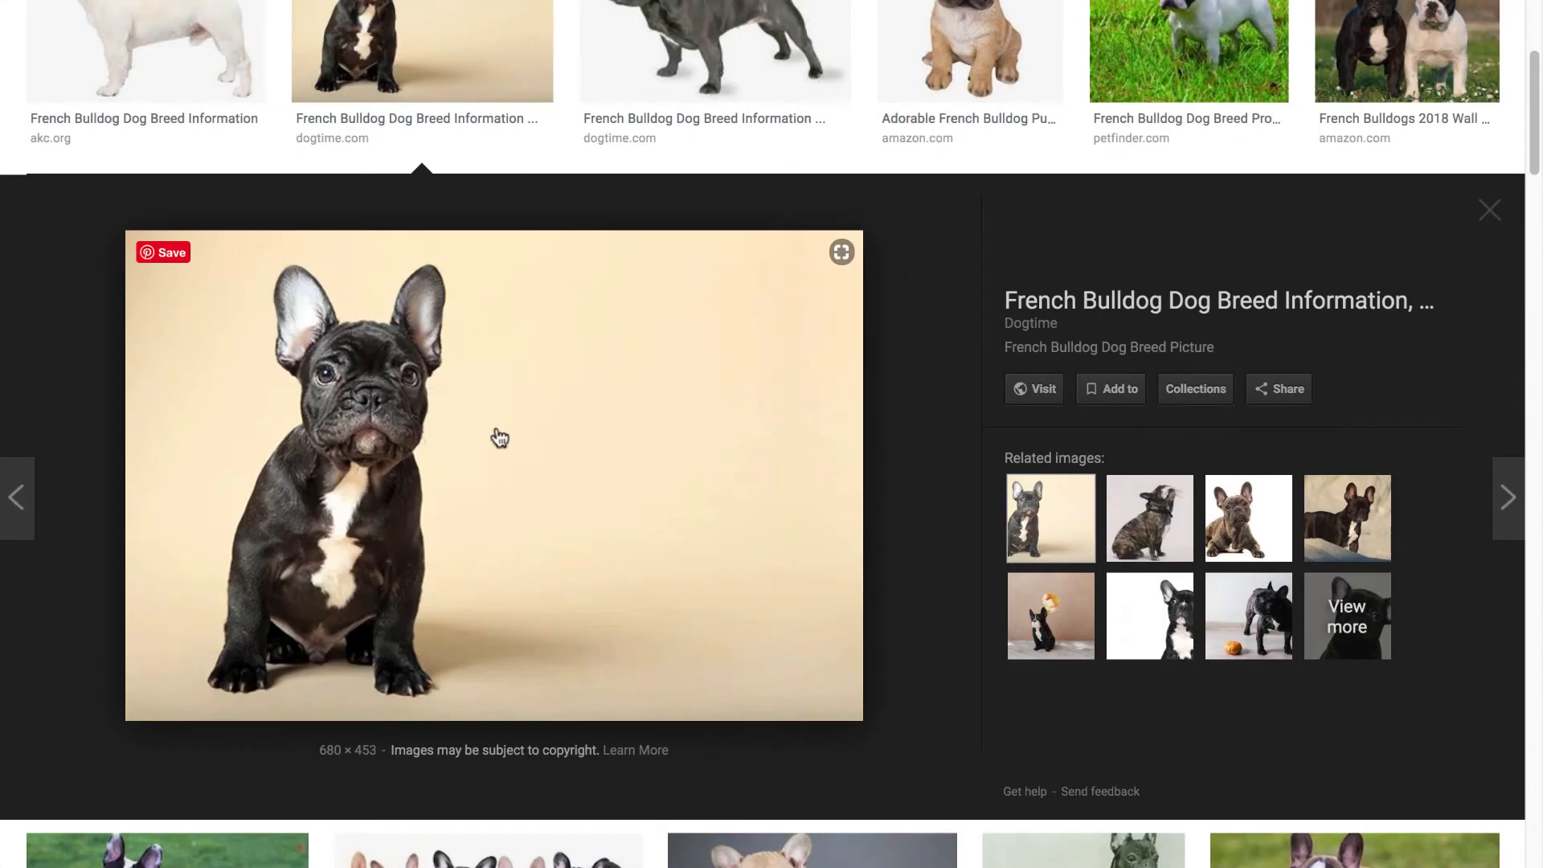
{"action": "right_click", "coordinate": [500, 438]}
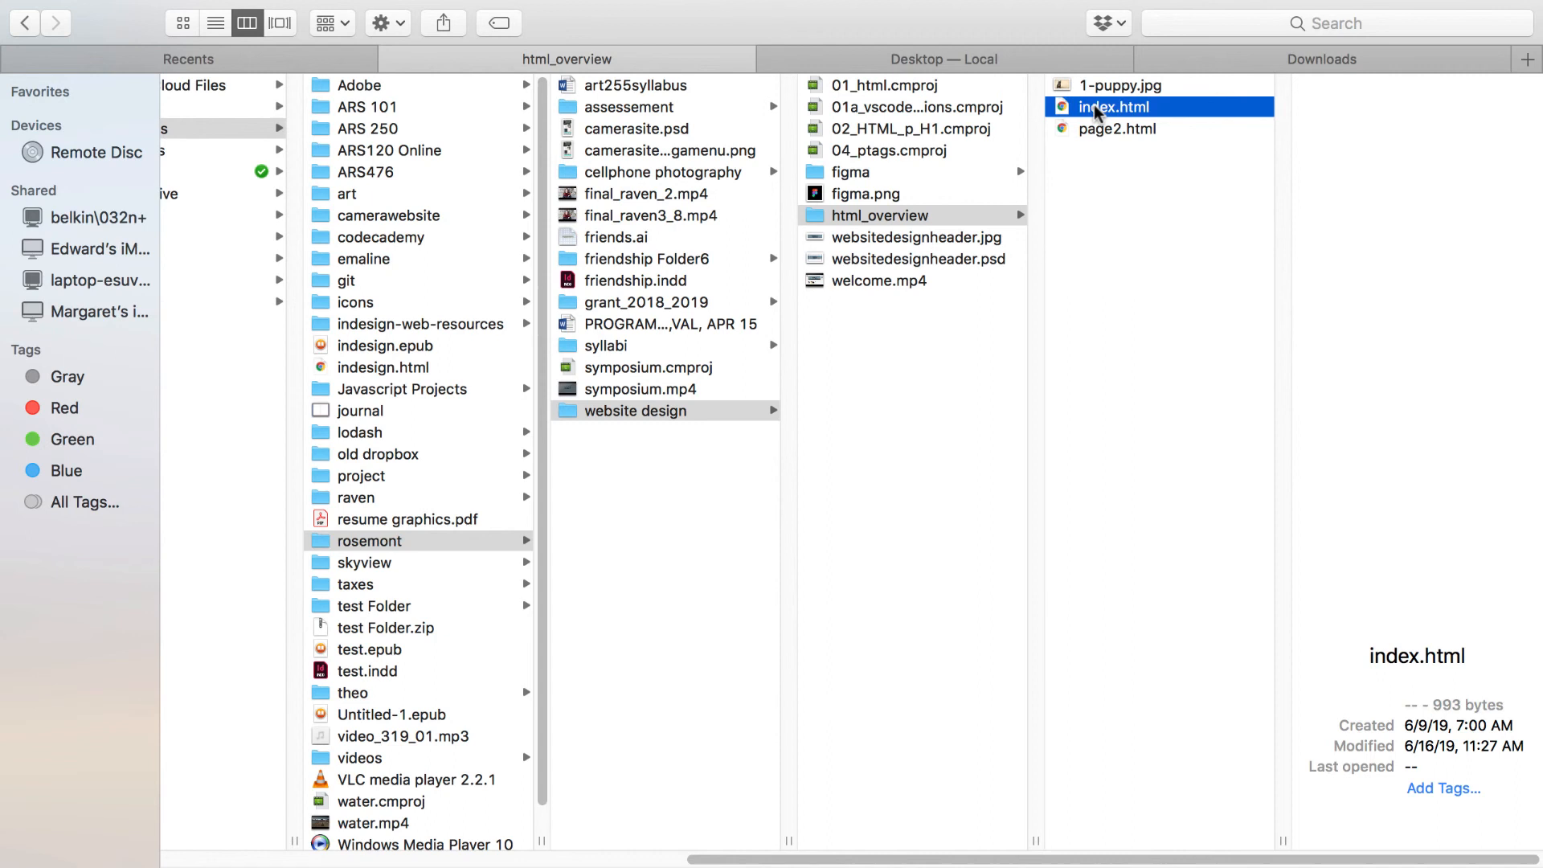
Step: Preview page2.html and then index.html in Finder's html_overview folder
{"action": "left_click", "coordinate": [1116, 128]}
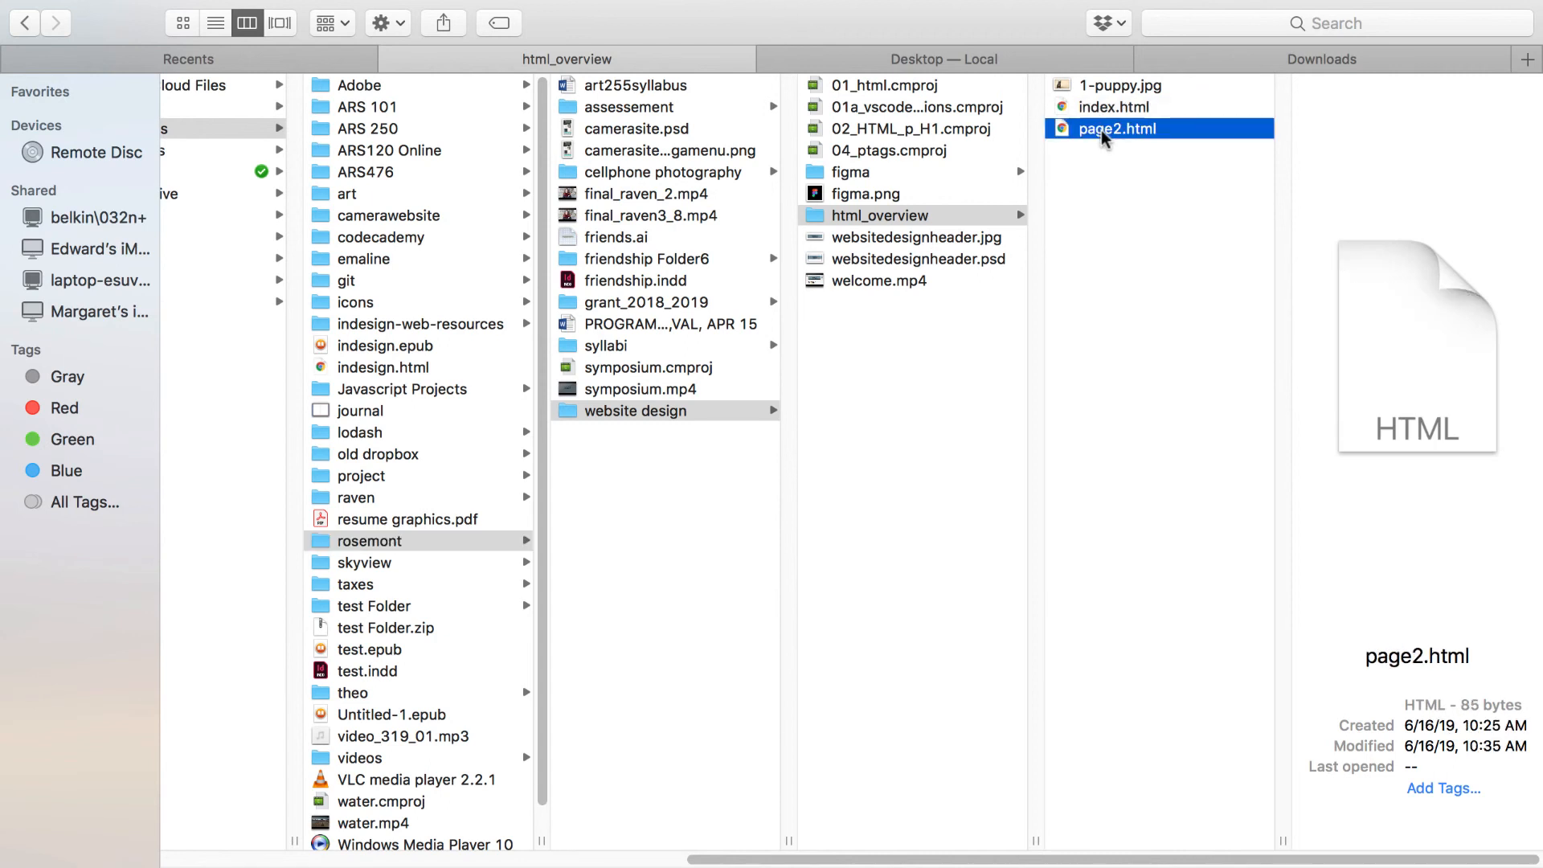
{"action": "left_click", "coordinate": [1112, 106]}
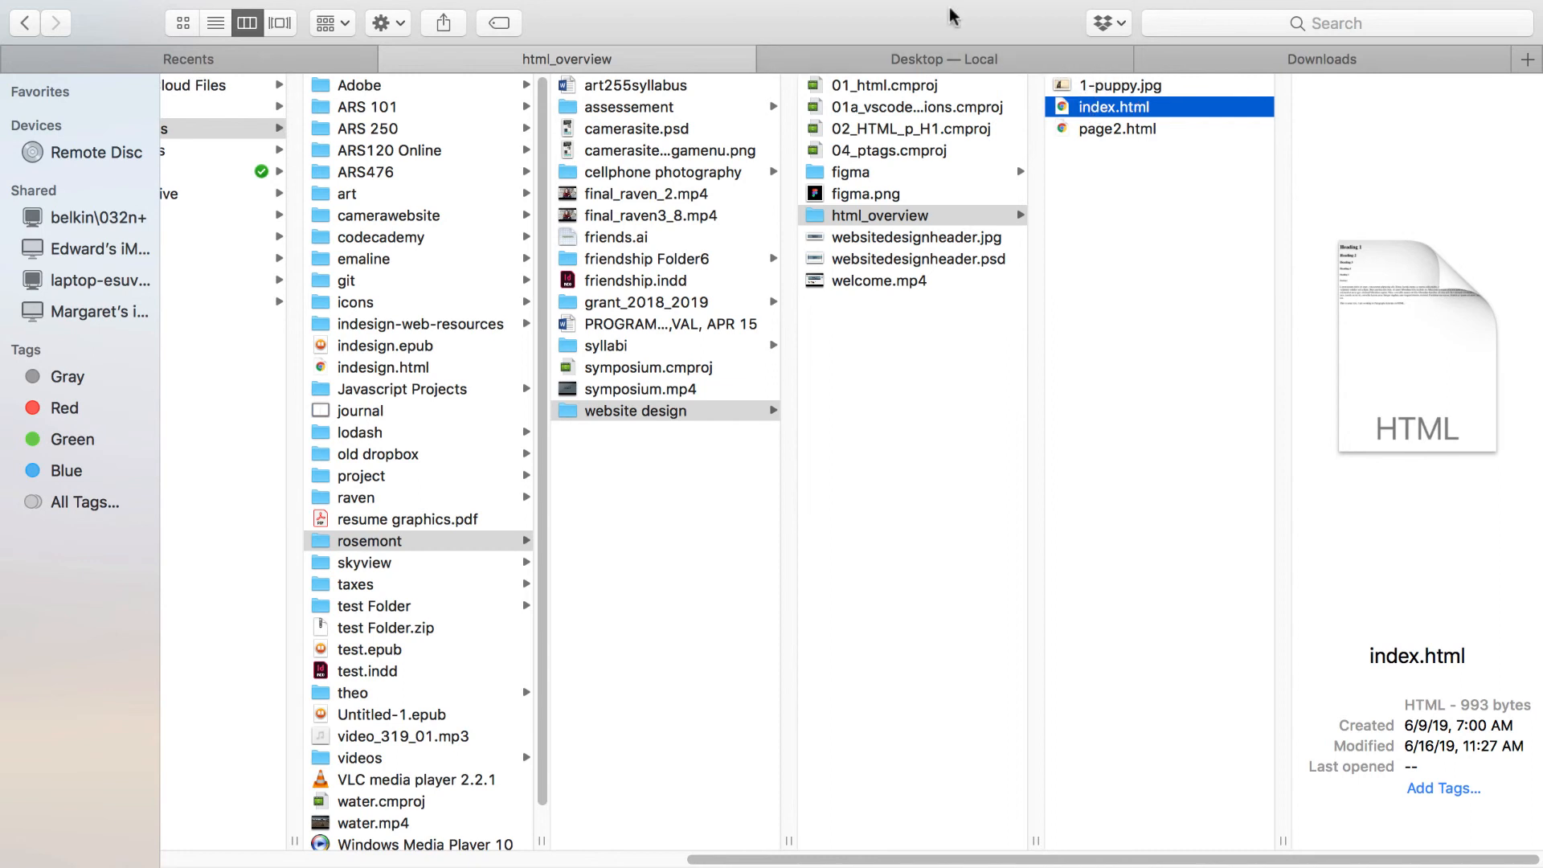
{"action": "mouse_move", "coordinate": [1013, 516]}
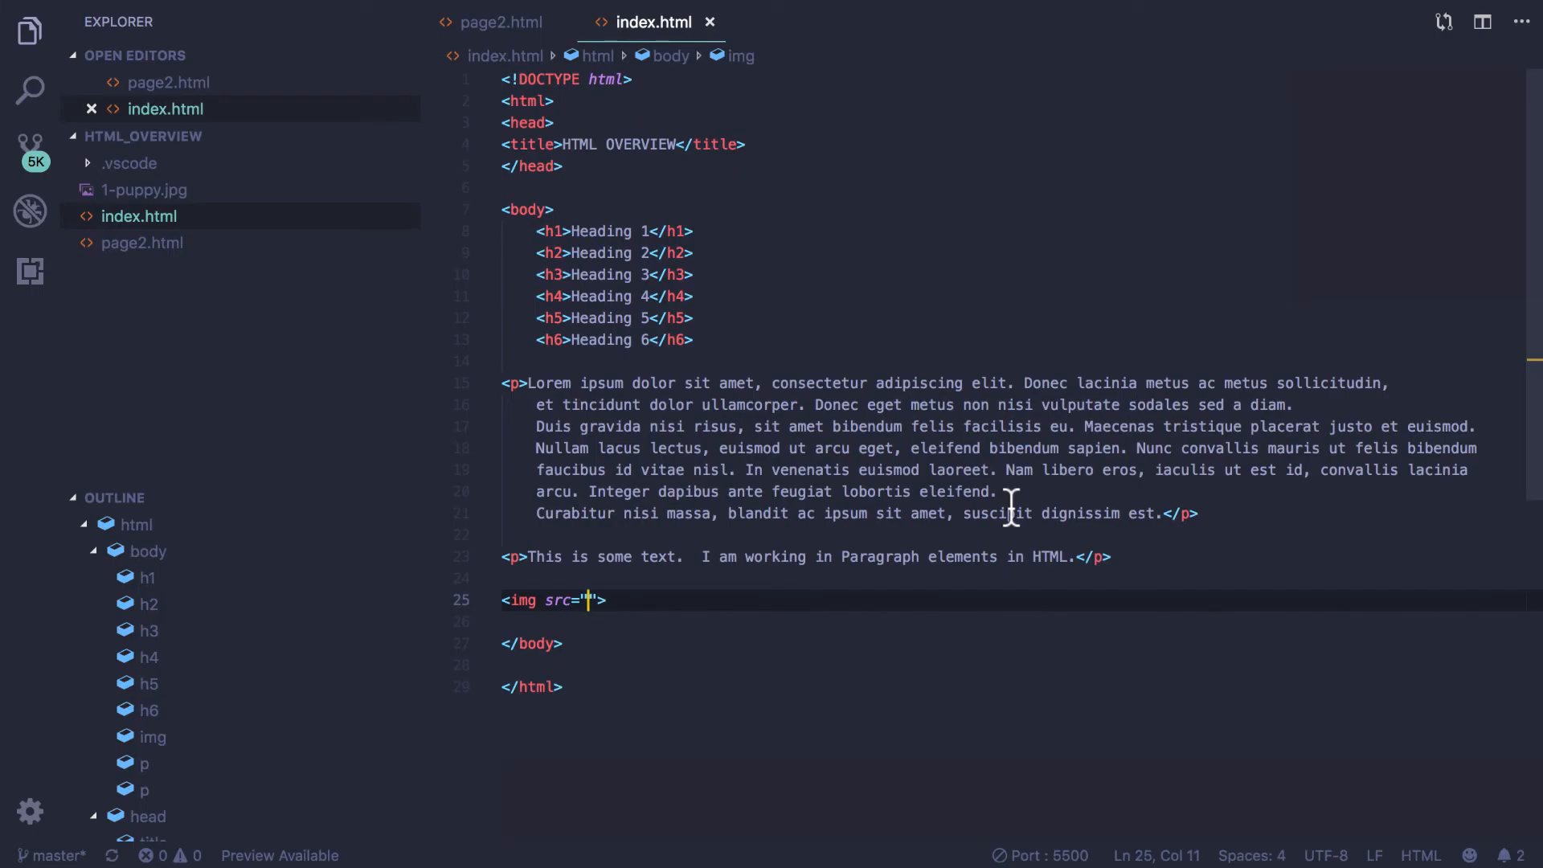
{"action": "mouse_move", "coordinate": [1016, 492]}
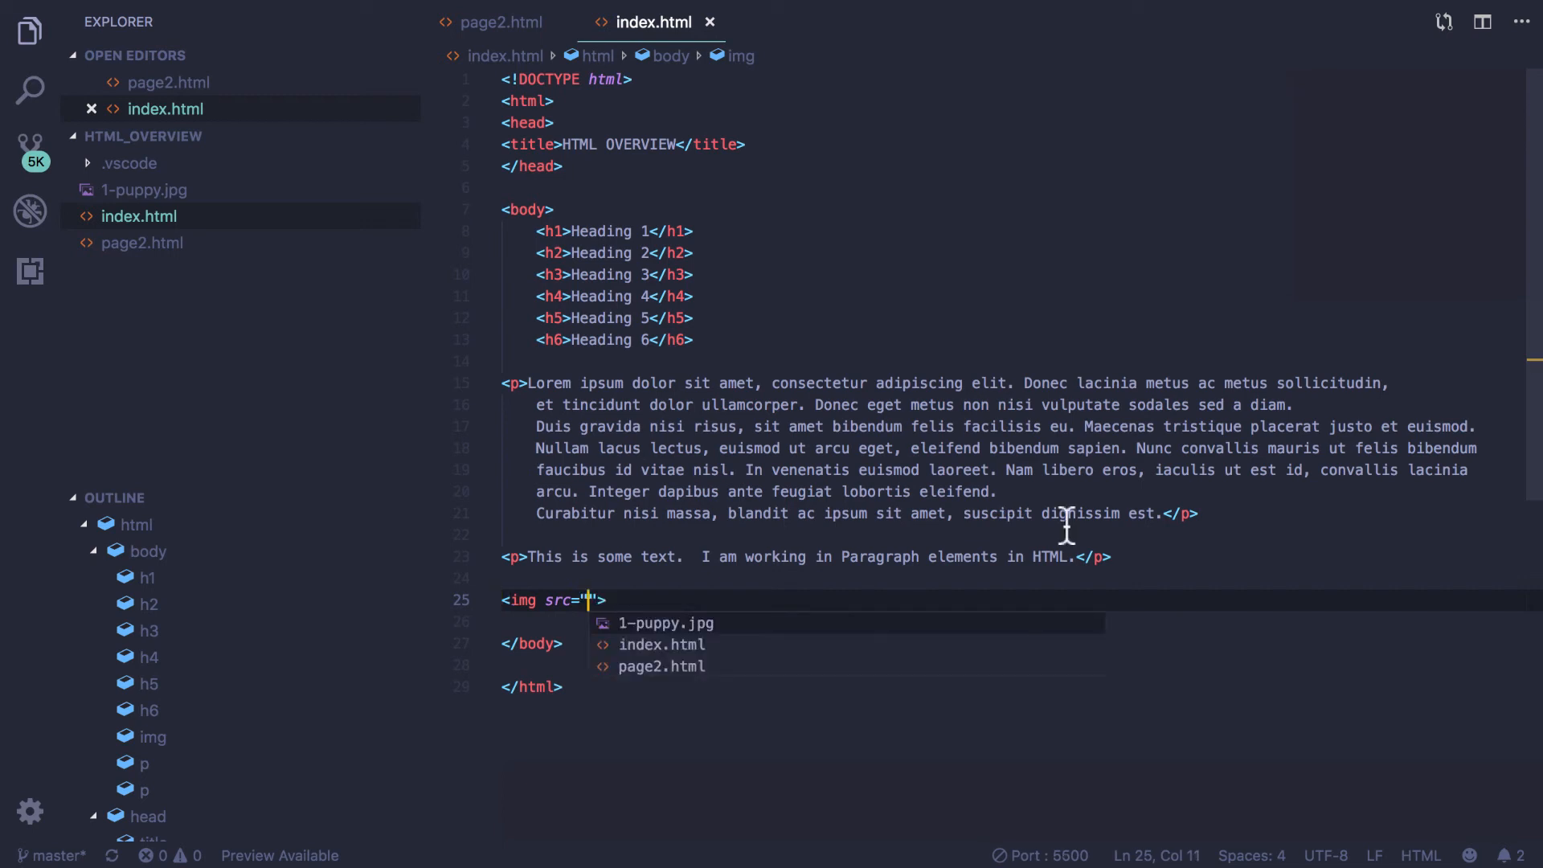
Step: Fill the img src with 1-puppy.jpg from the path suggestions, then add a space
{"action": "left_click", "coordinate": [666, 622]}
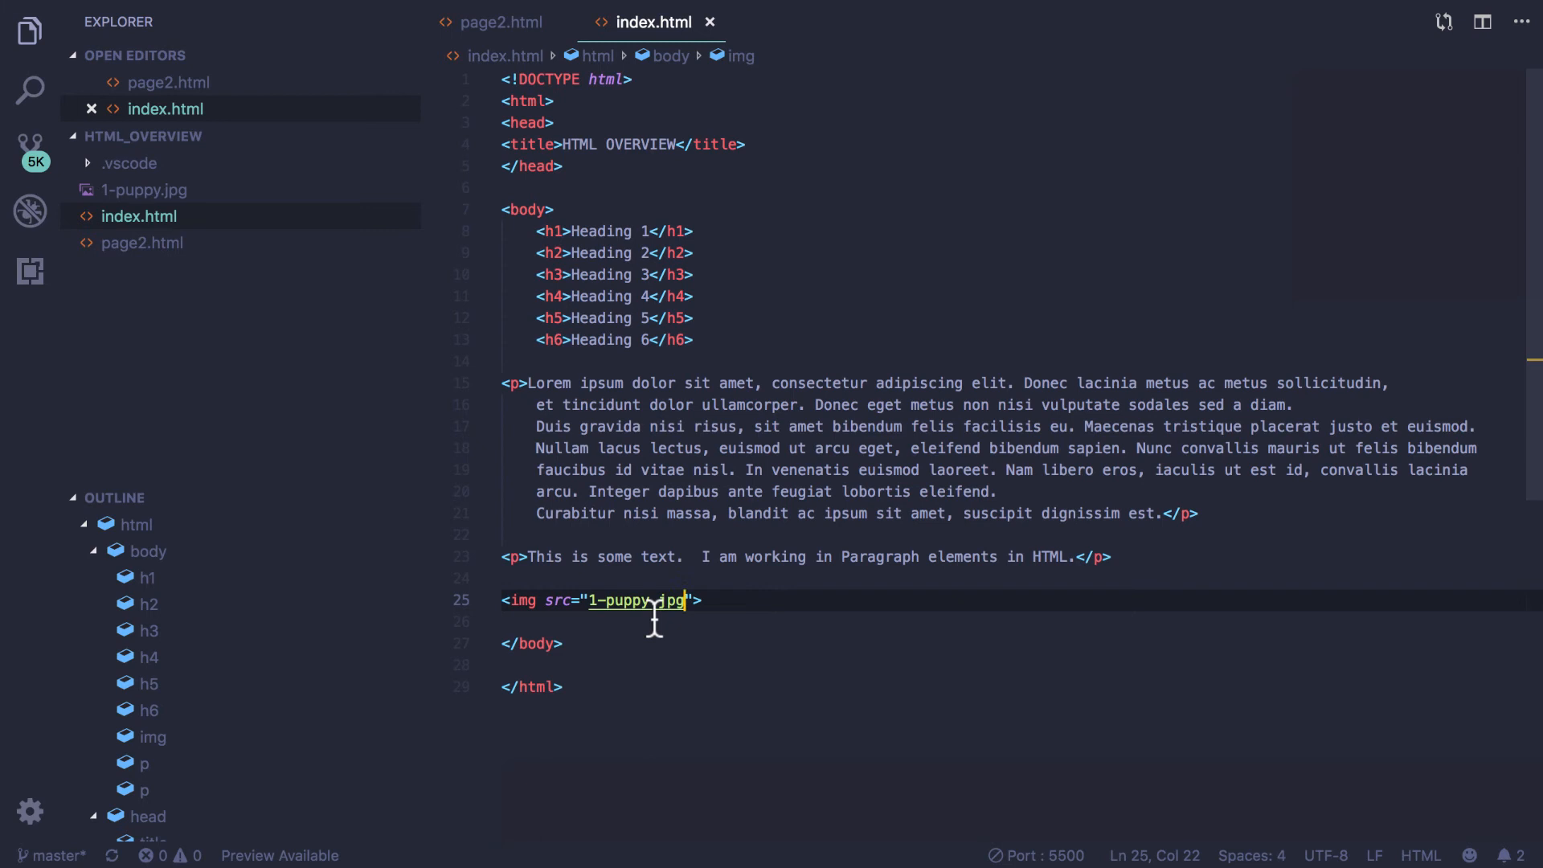
{"action": "mouse_move", "coordinate": [617, 600]}
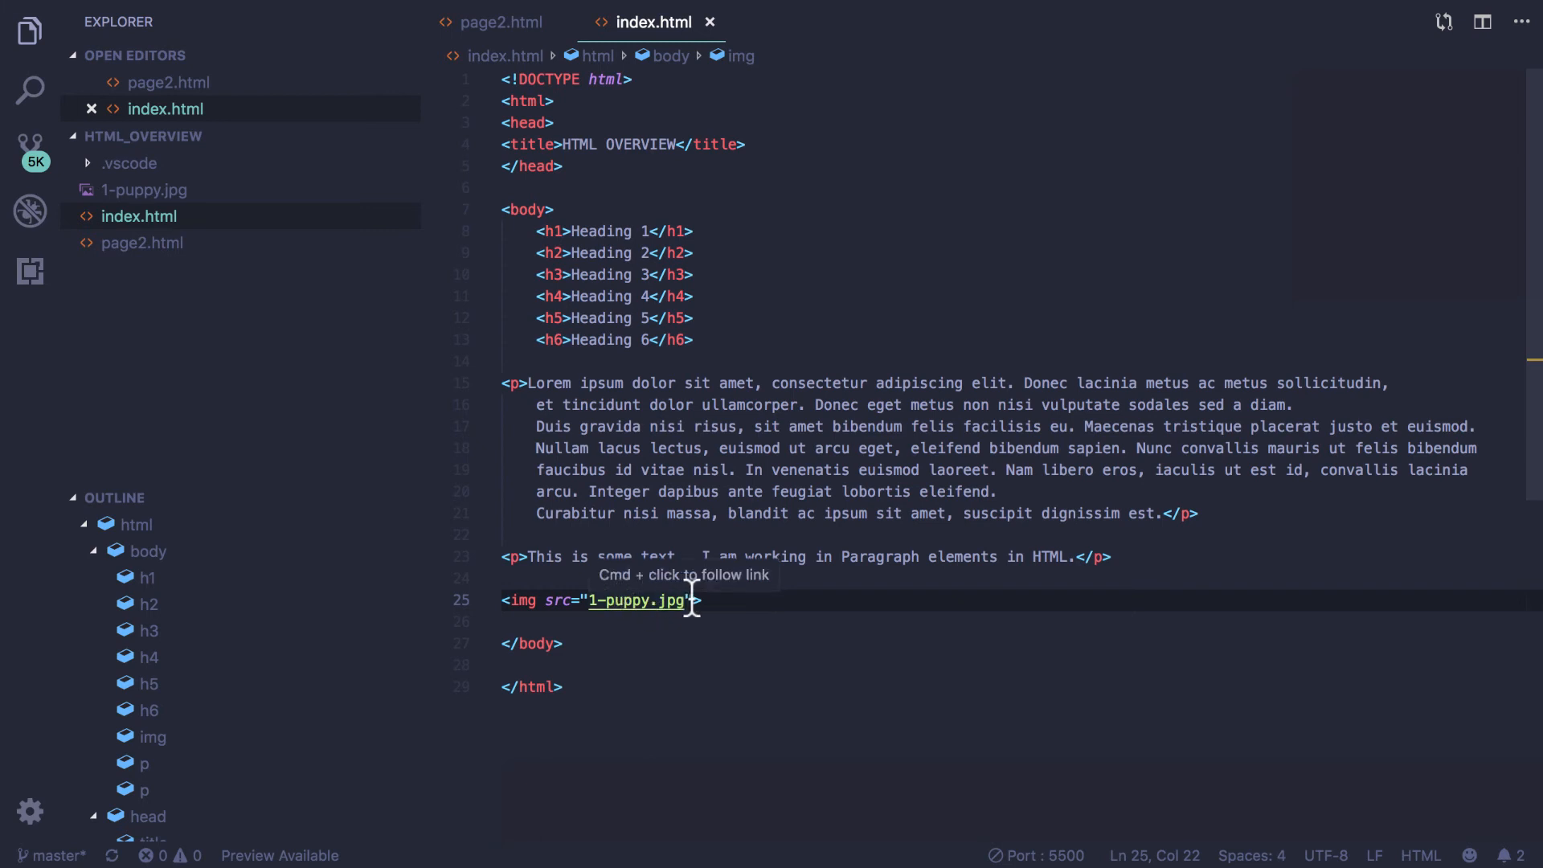
{"action": "type", "text": "\" \""}
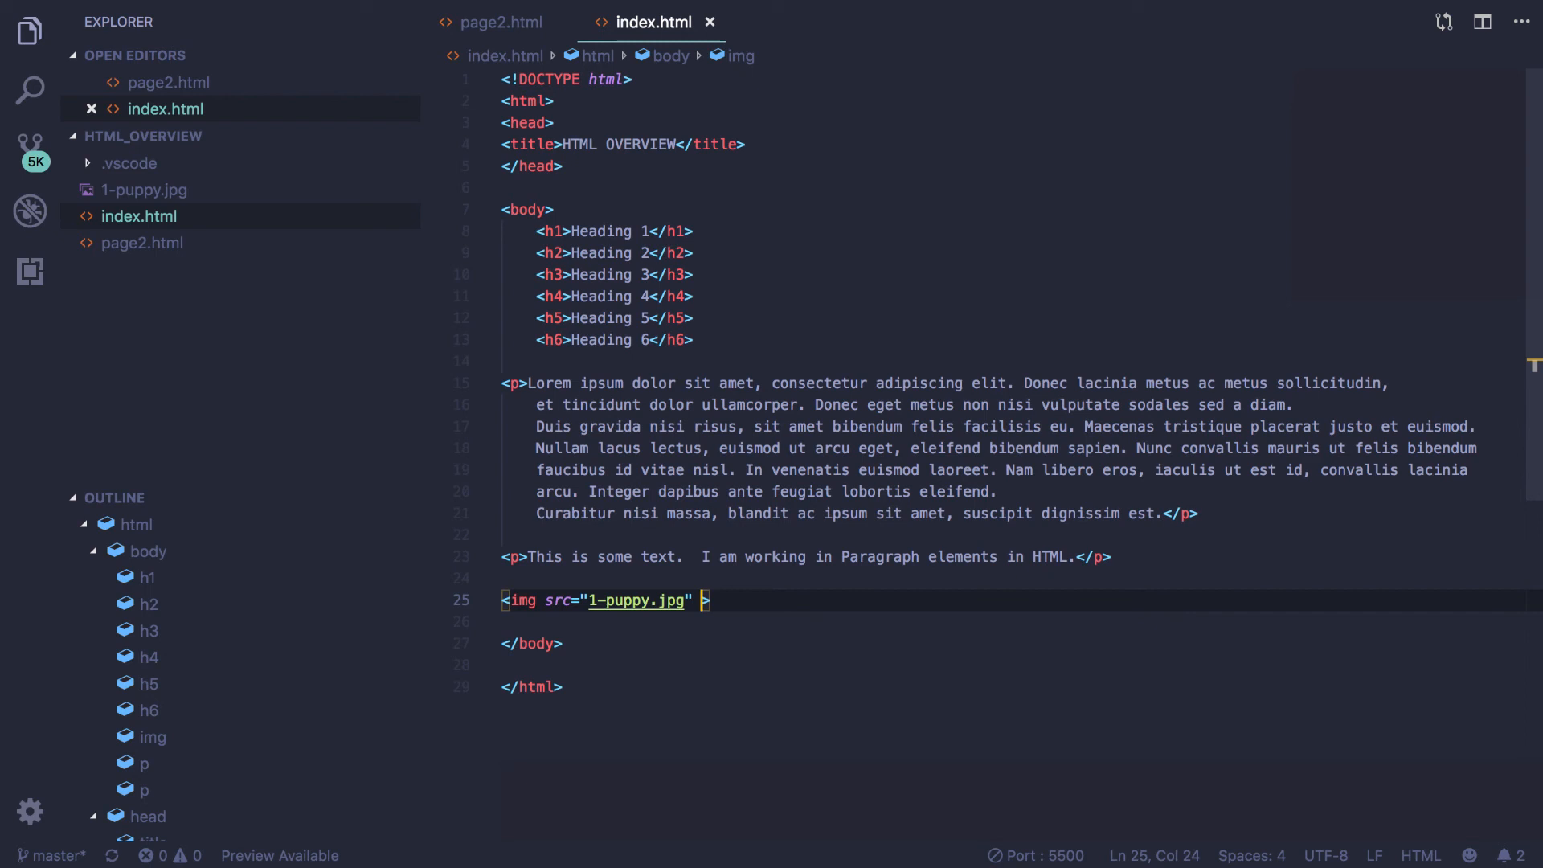
Step: Add alt="French bulldog puppy" to the img tag after the 1-puppy.jpg source
{"action": "type", "text": "alt="}
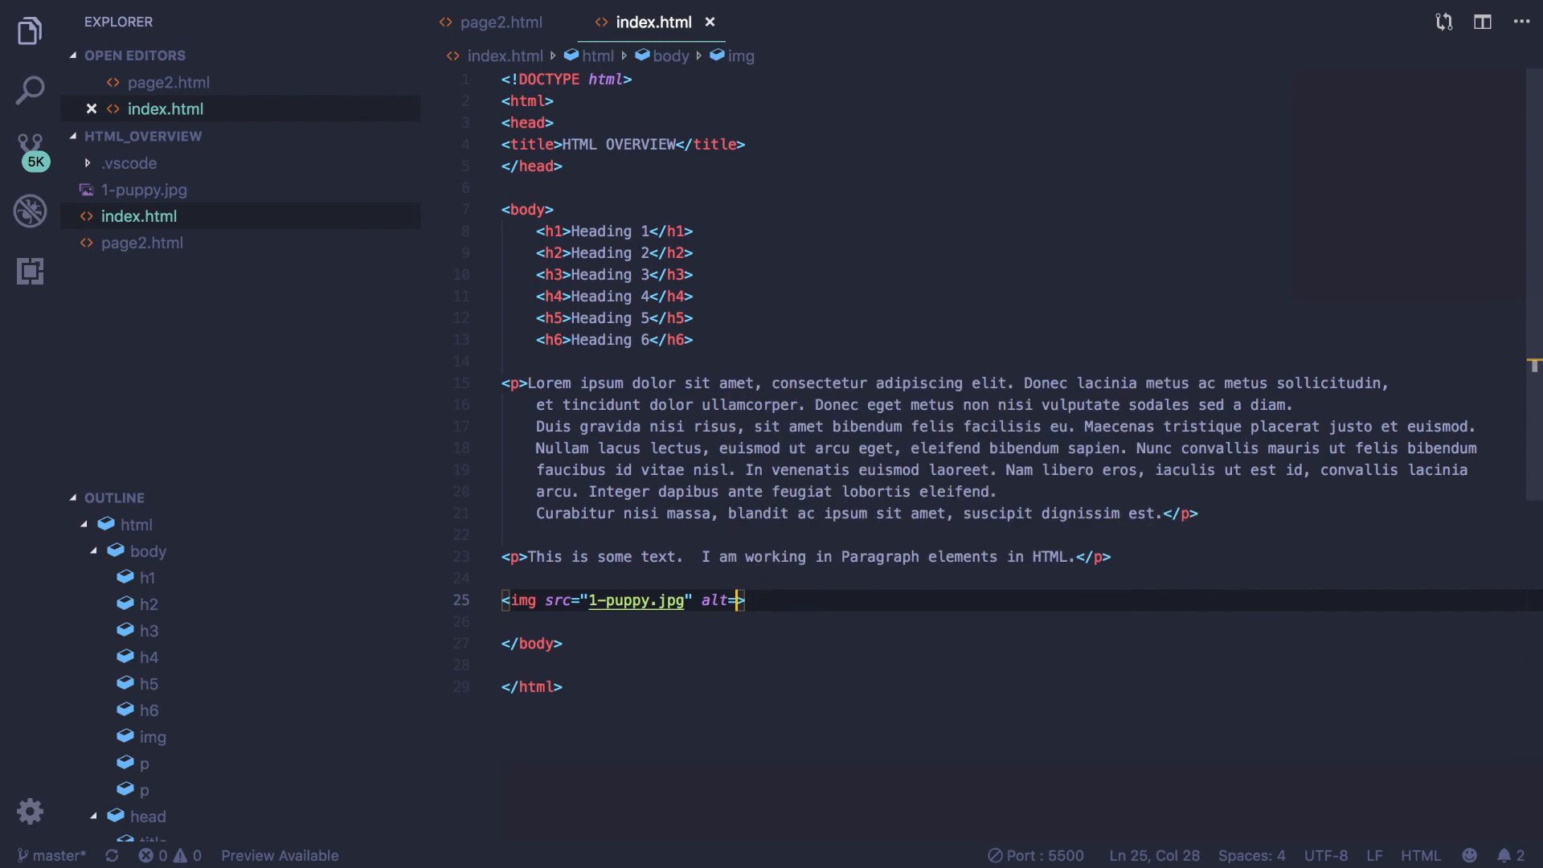
{"action": "type", "text": "\""}
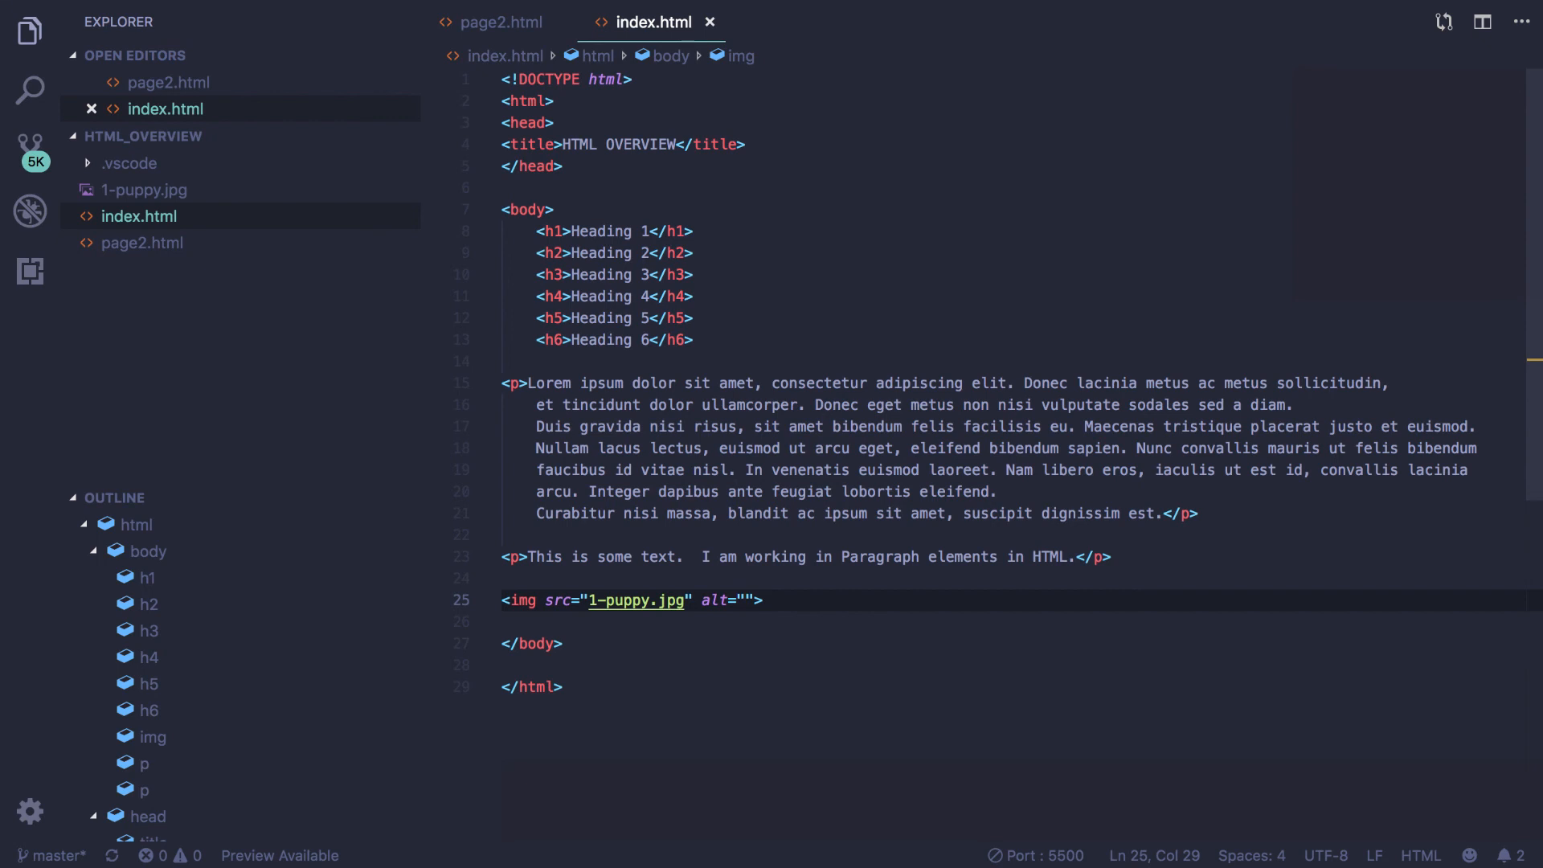
{"action": "left_click", "coordinate": [742, 600]}
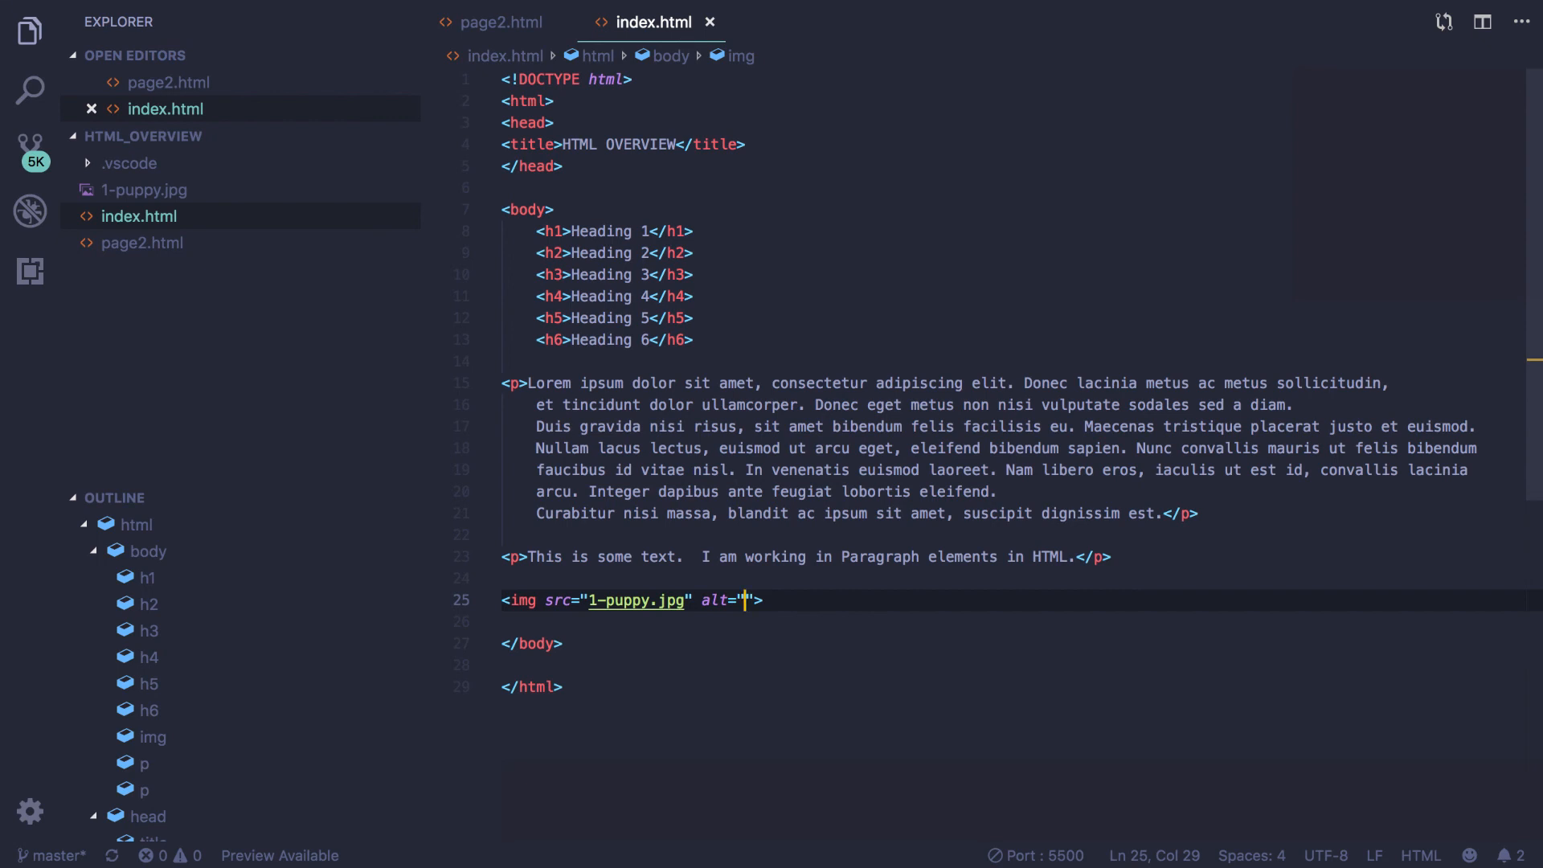
{"action": "type", "text": "French bulldog puppy"}
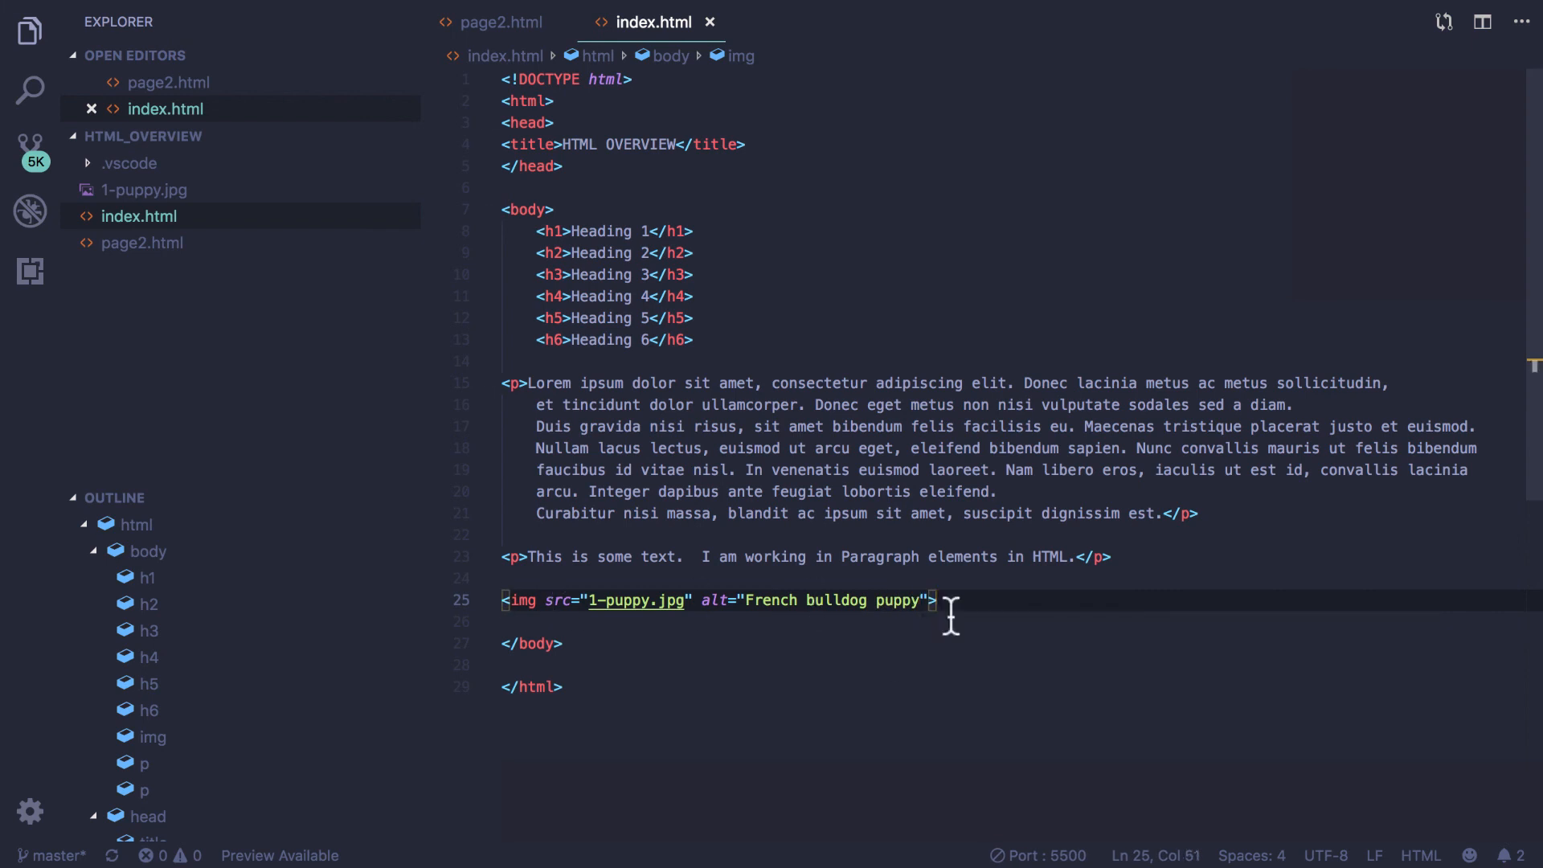
{"action": "left_click", "coordinate": [526, 600]}
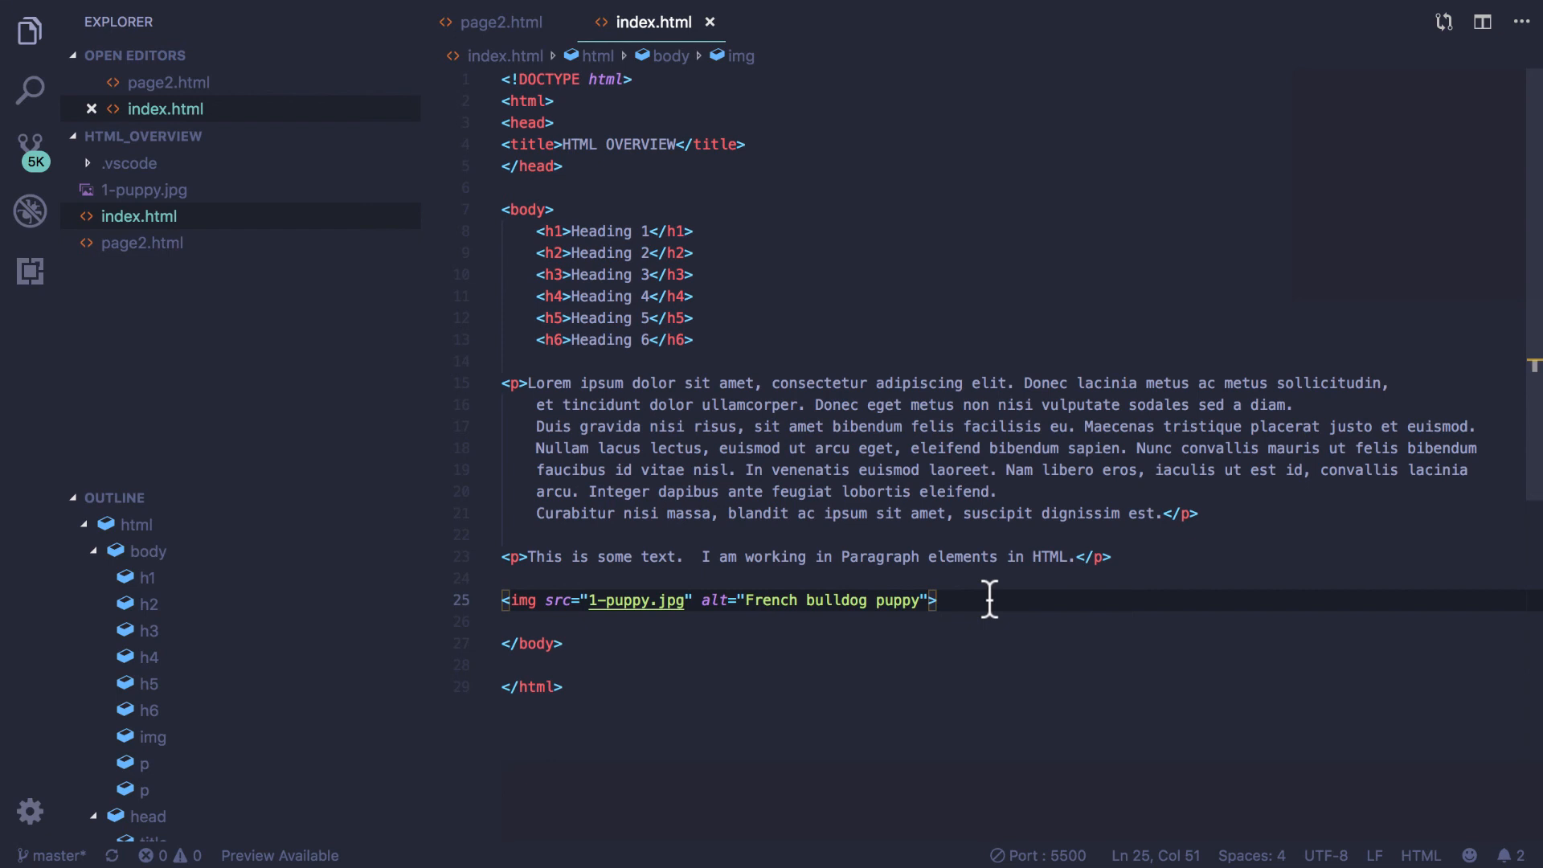
{"action": "mouse_move", "coordinate": [820, 575]}
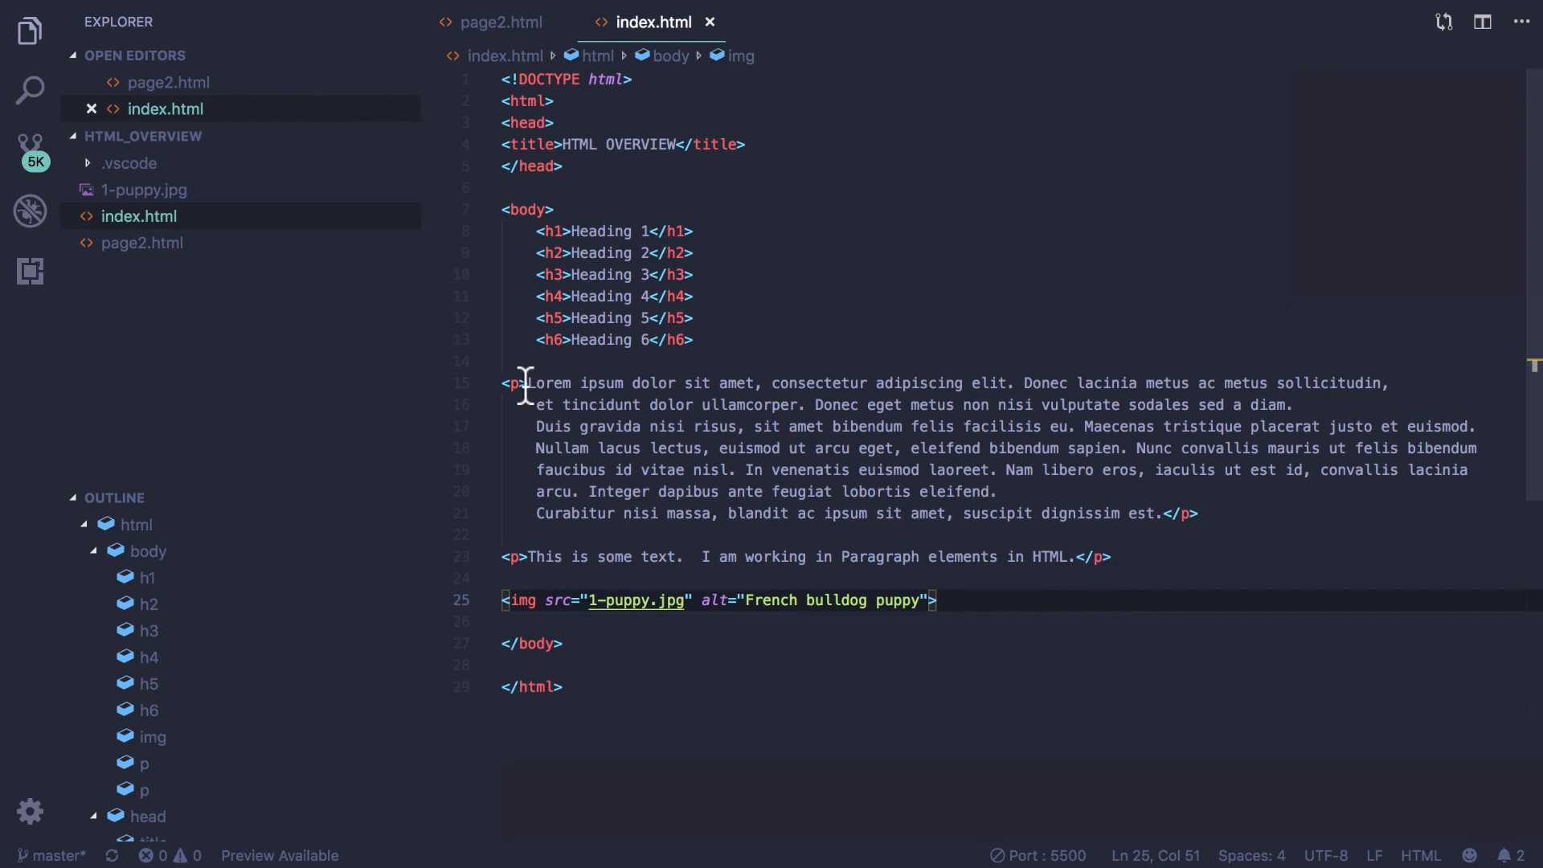
{"action": "mouse_move", "coordinate": [1012, 750]}
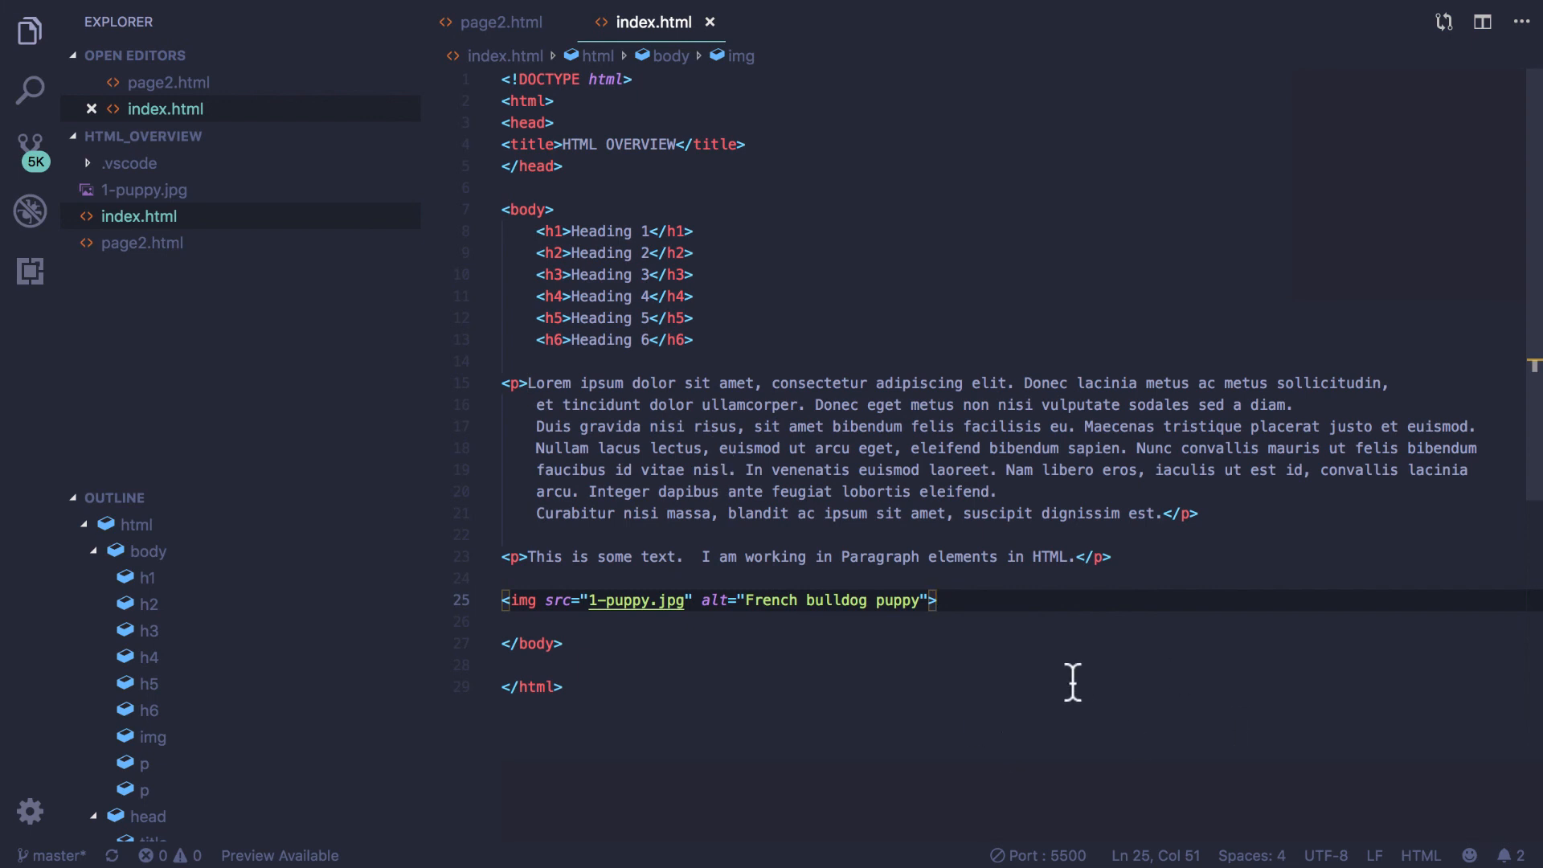
{"action": "mouse_move", "coordinate": [642, 674]}
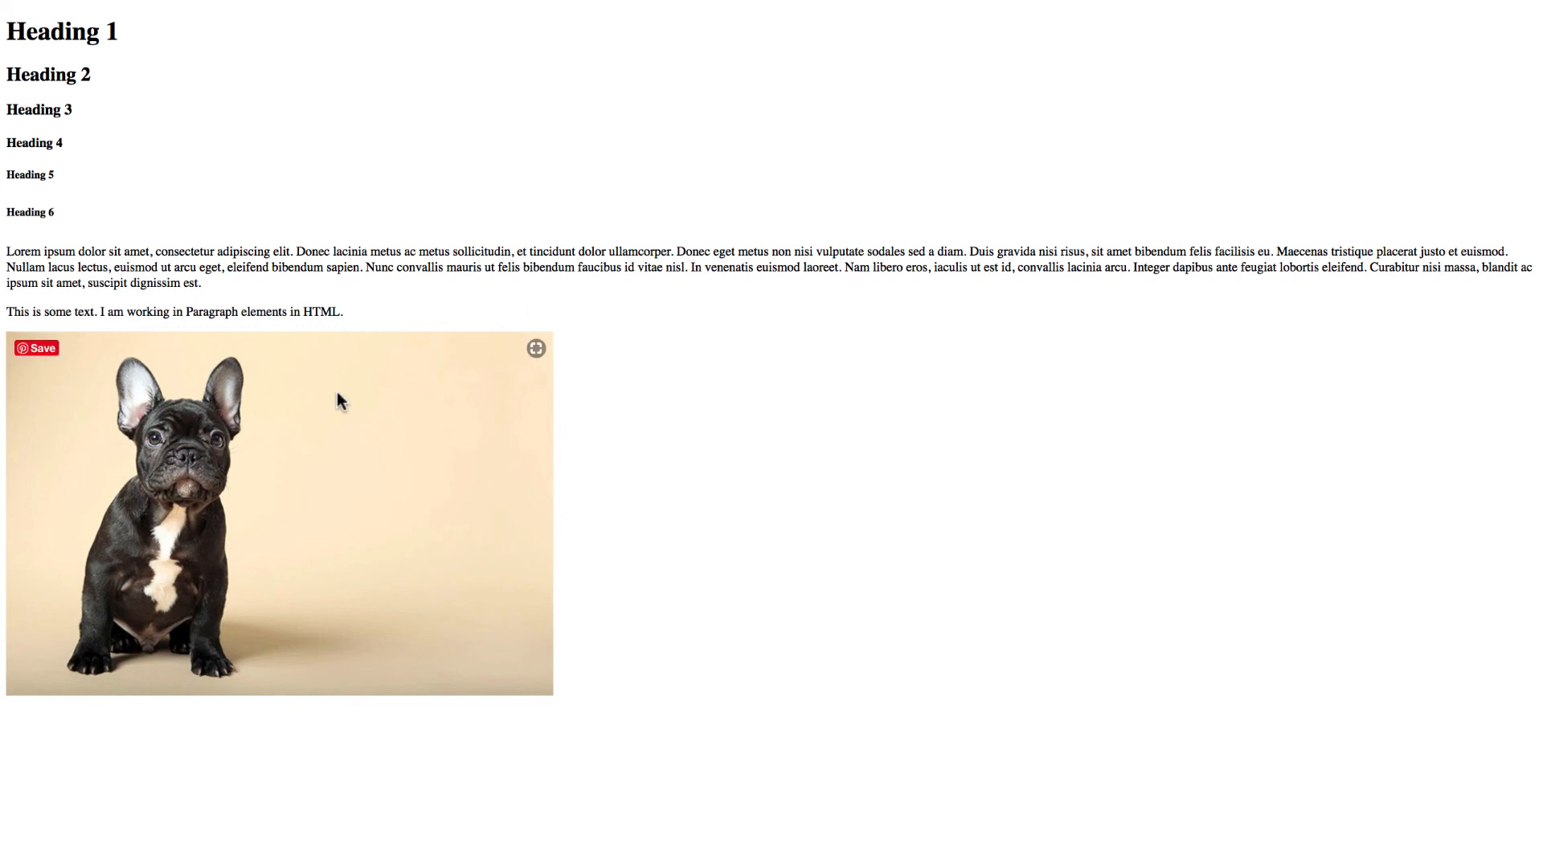
{"action": "mouse_move", "coordinate": [411, 381]}
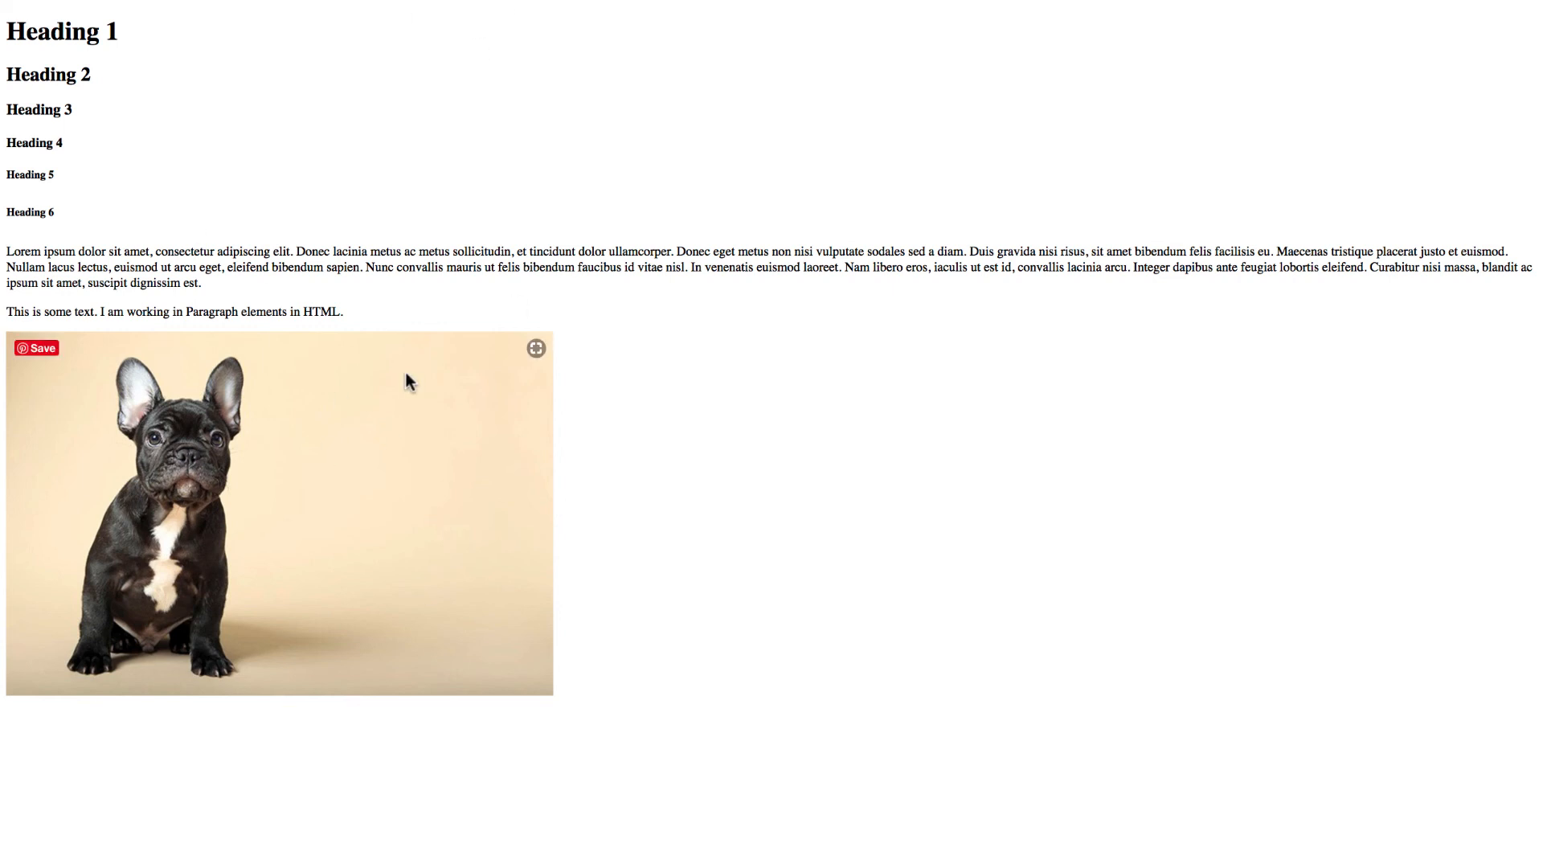